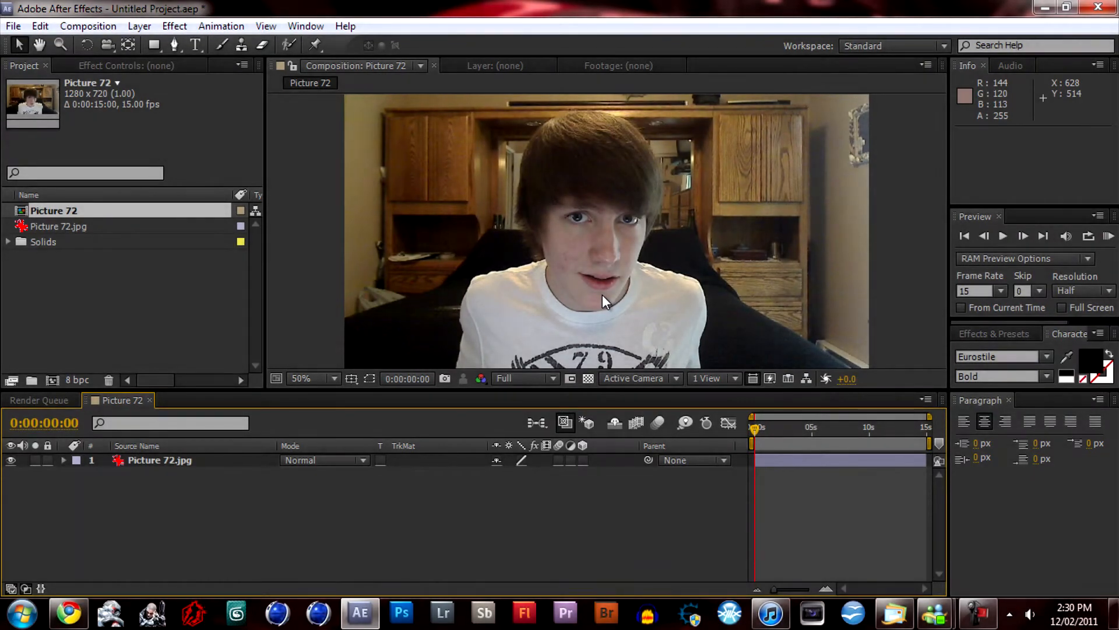
pyautogui.moveTo(591, 398)
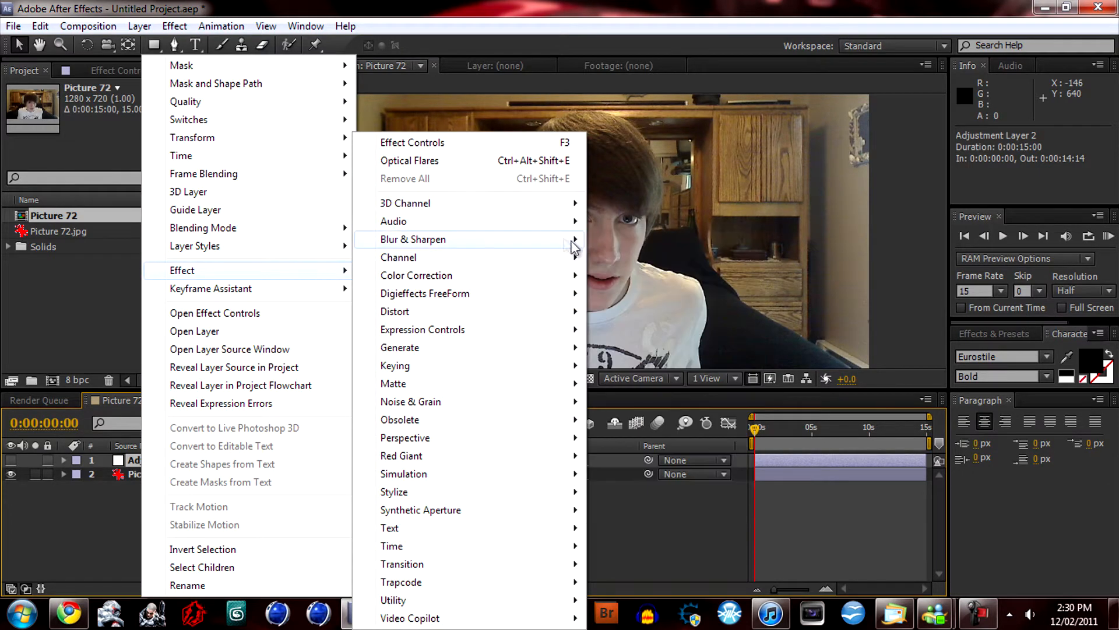
# - Apply the Lens Blur effect to Adjustment Layer 2
pyautogui.click(413, 239)
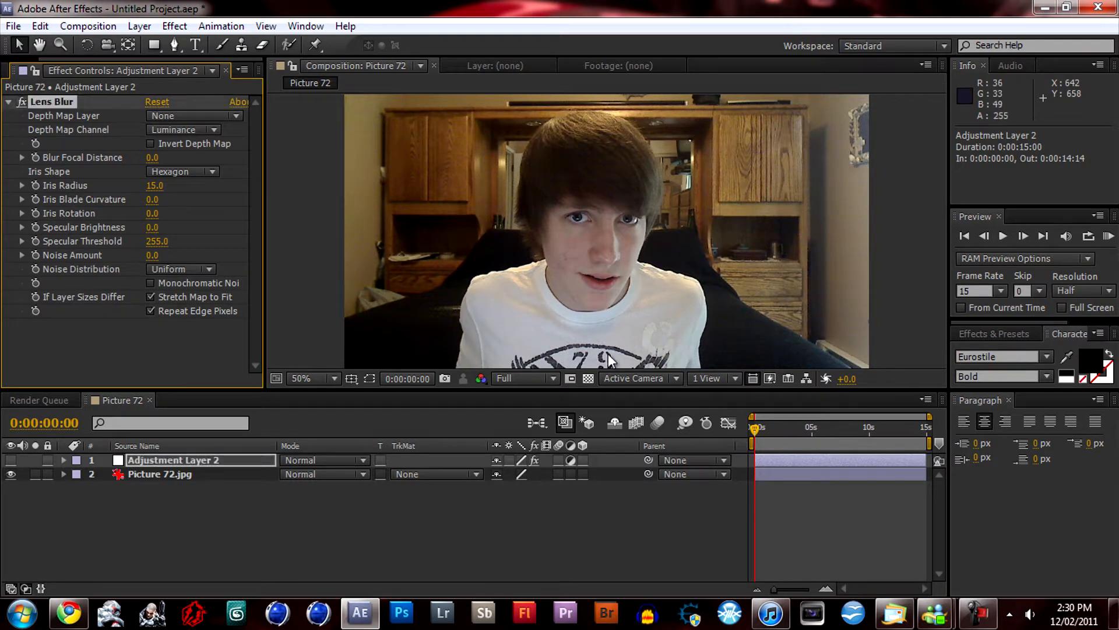
pyautogui.moveTo(400, 336)
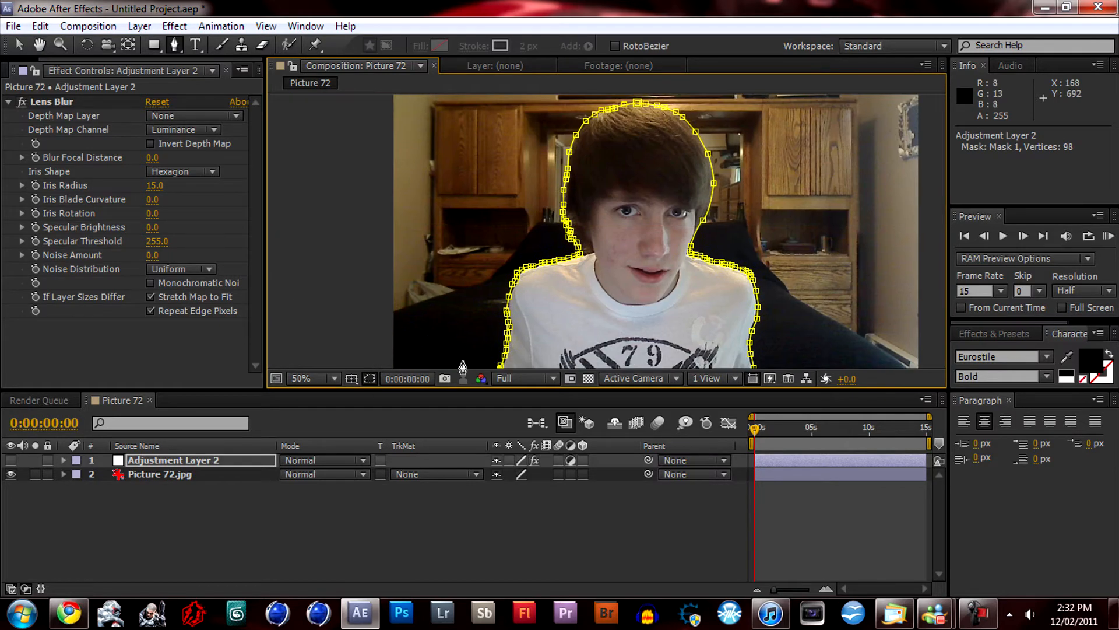
pyautogui.moveTo(562, 280)
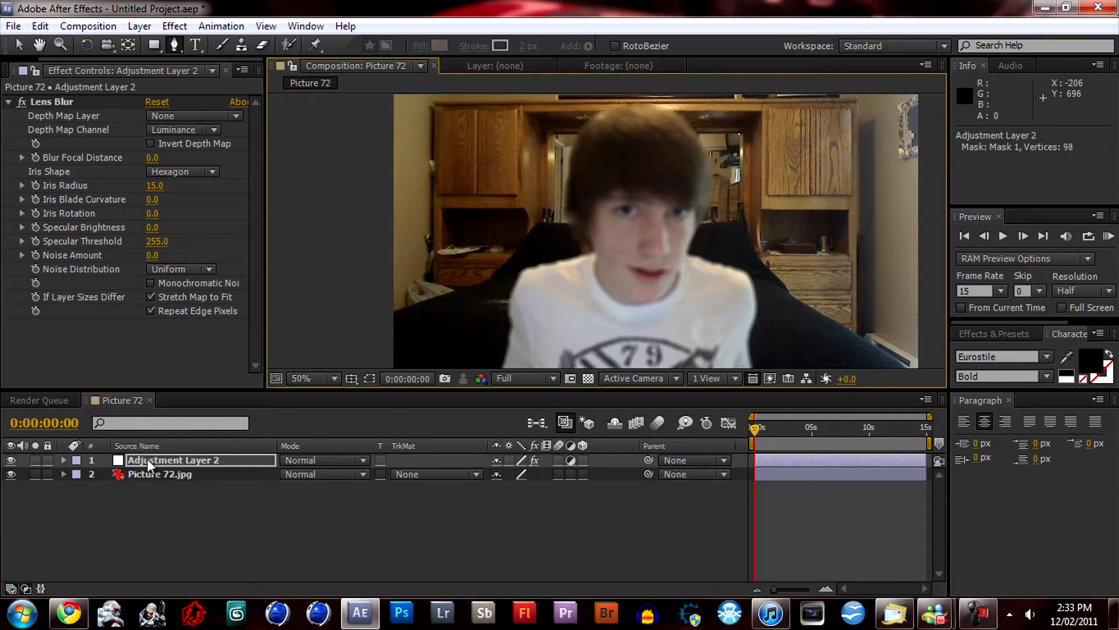
# - Switch Mask 1 on Adjustment Layer 2 from Add to Subtract, keeping the person sharp
pyautogui.click(63, 460)
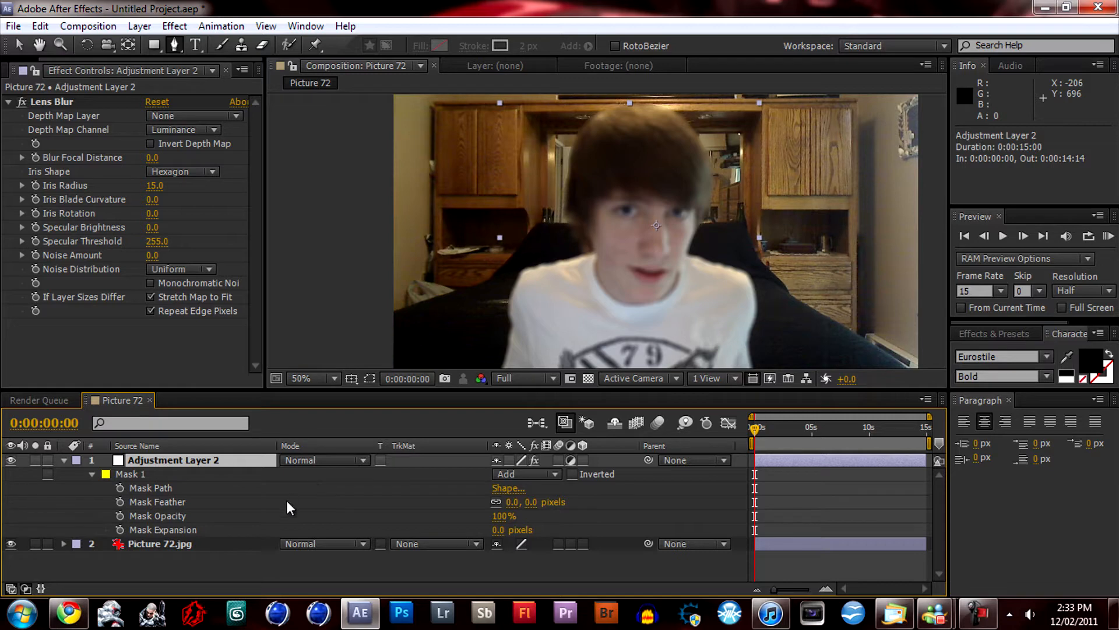
pyautogui.click(526, 473)
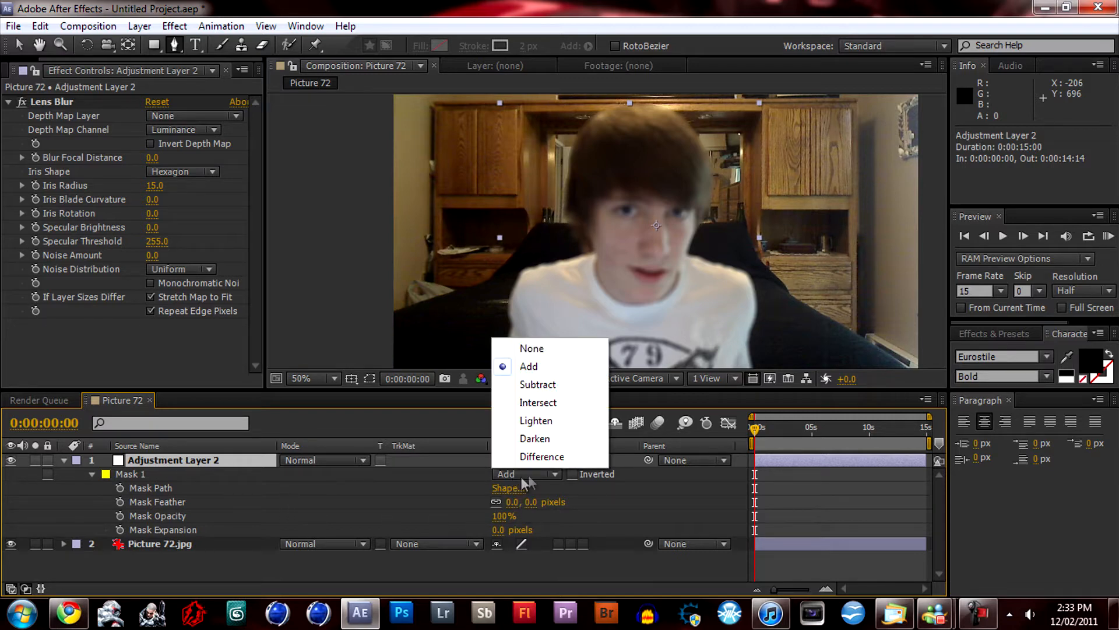
pyautogui.moveTo(538, 384)
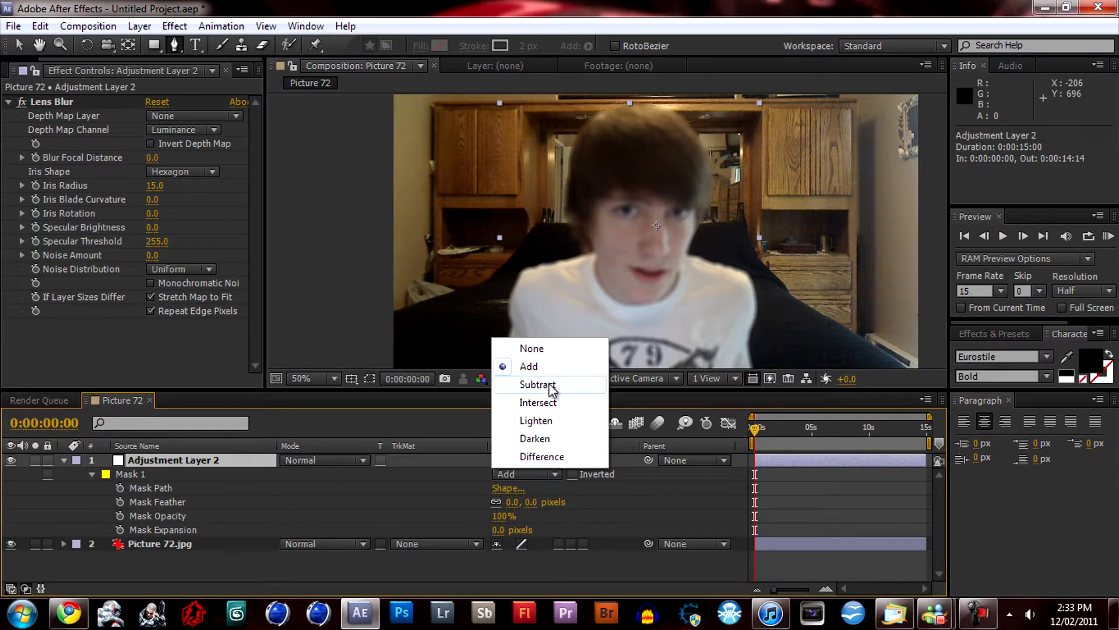
pyautogui.click(537, 384)
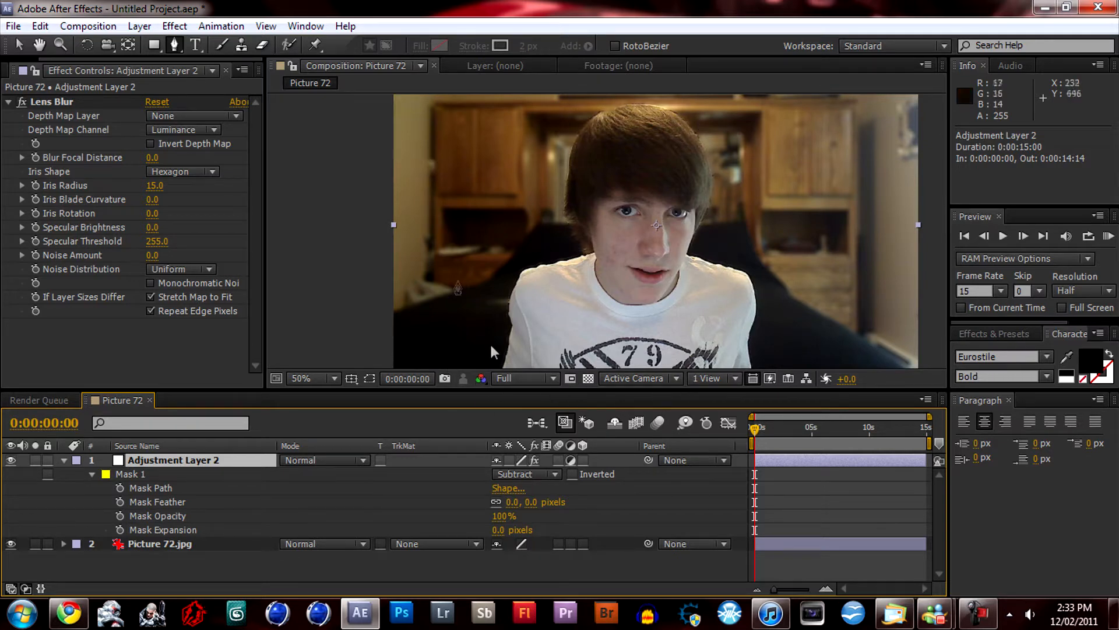
pyautogui.click(512, 502)
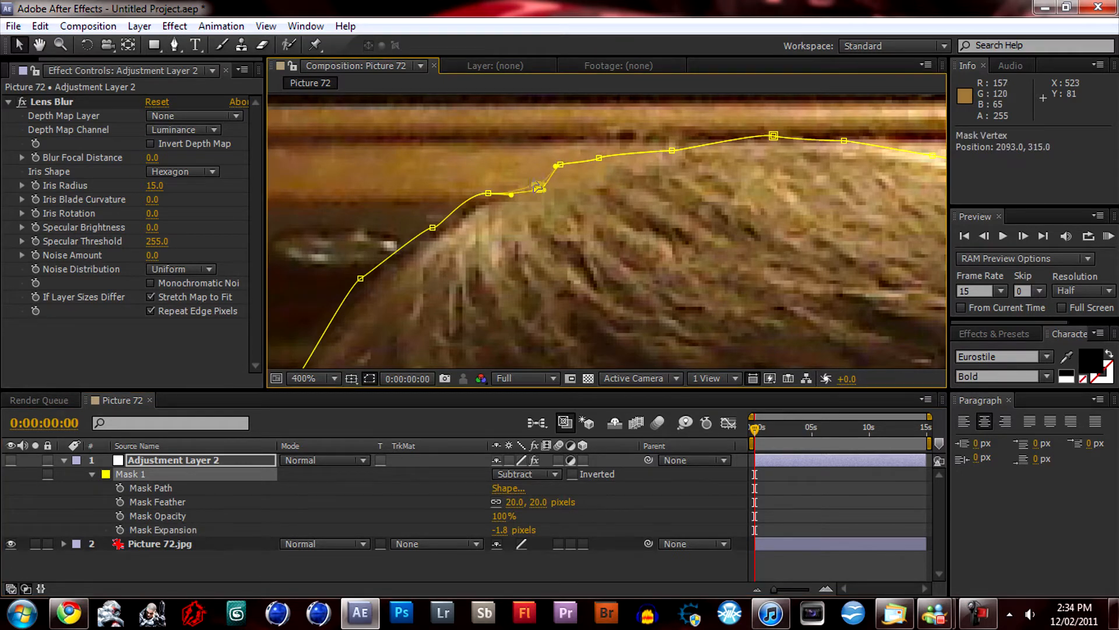
# - Drag mask vertices onto the hair and shirt edges, panning along the outline
pyautogui.moveTo(535, 187); pyautogui.dragTo(569, 156)
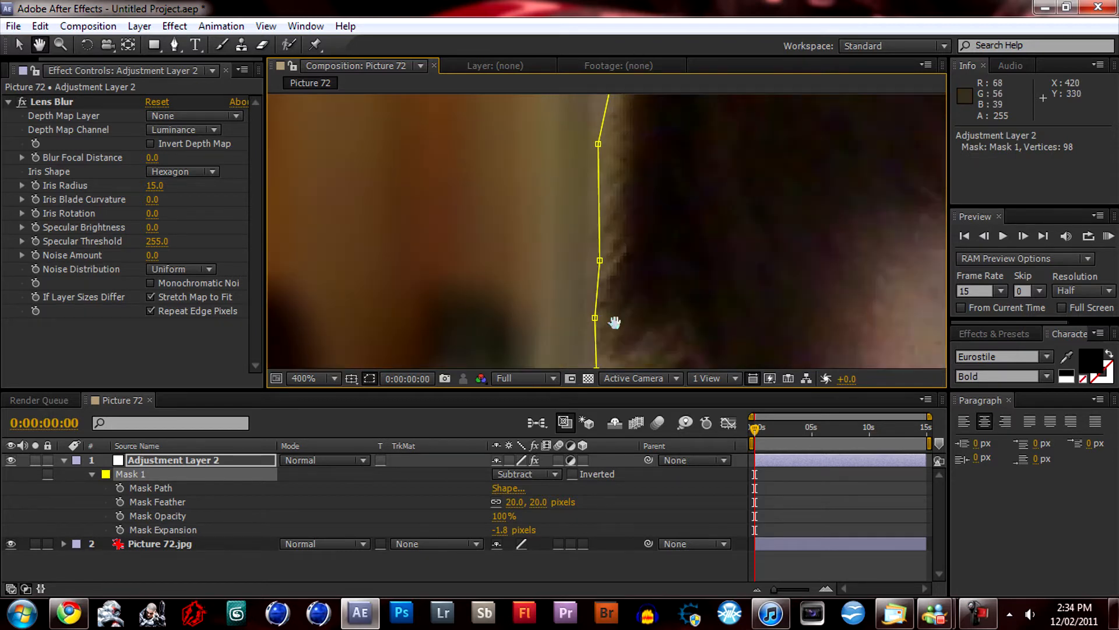
pyautogui.moveTo(615, 321); pyautogui.dragTo(637, 156)
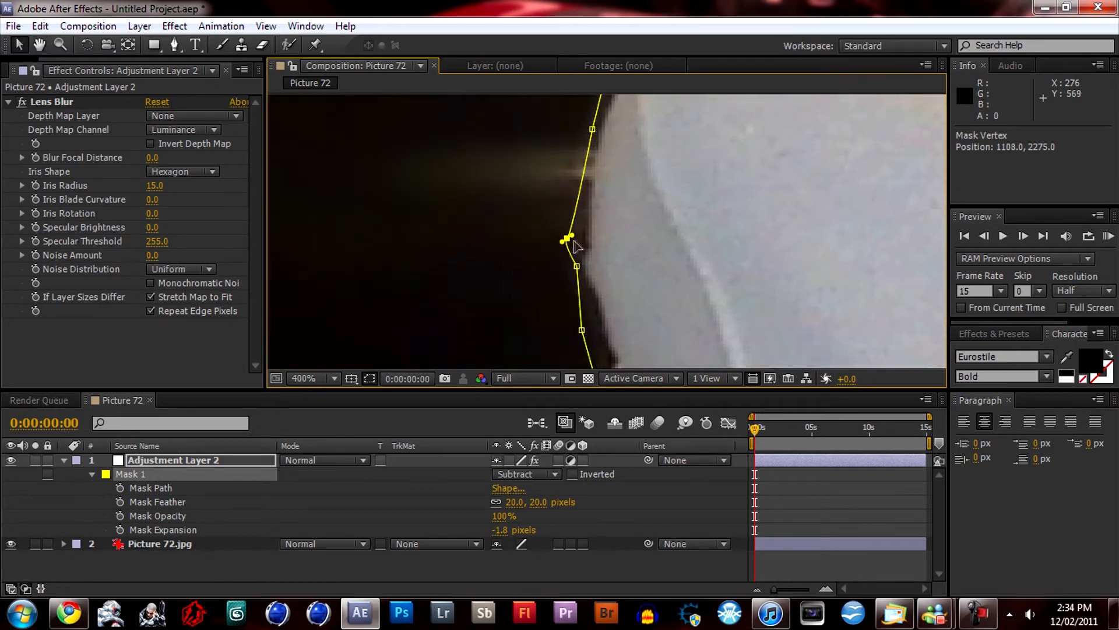
pyautogui.moveTo(568, 238); pyautogui.dragTo(576, 238)
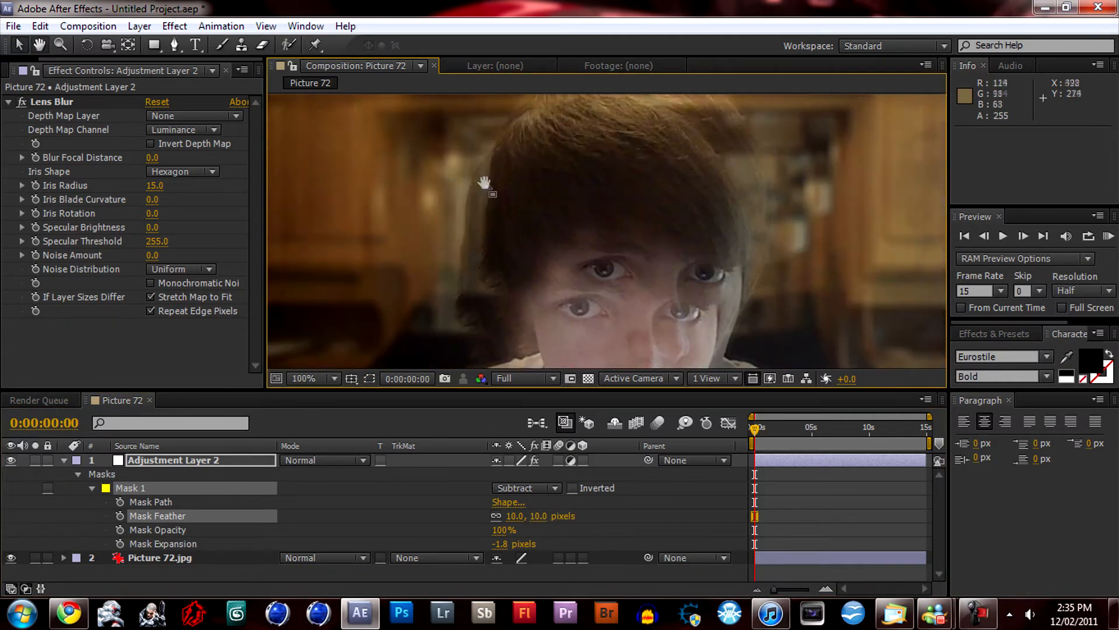
# - Zoom in on the top of the hair and reshape the mask curve along it
pyautogui.click(305, 378)
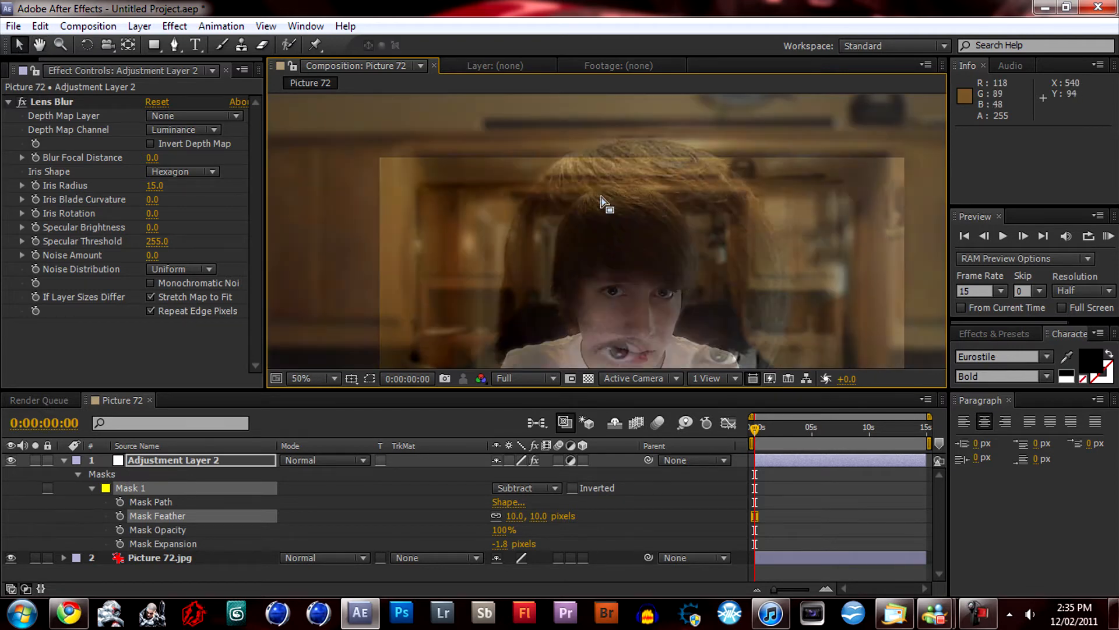
pyautogui.click(309, 378)
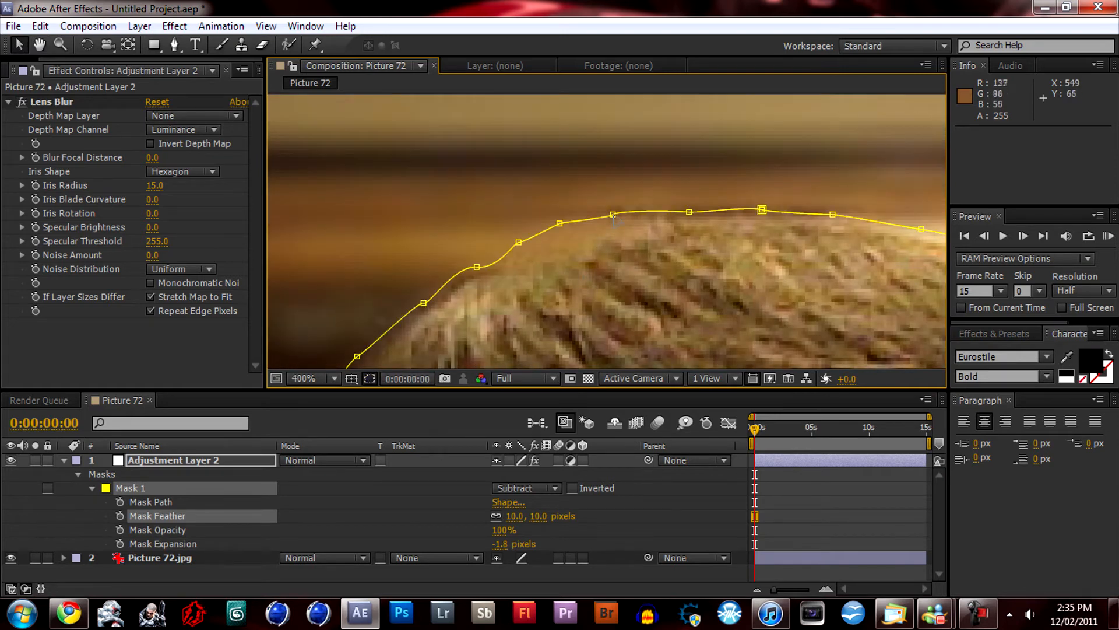
pyautogui.moveTo(613, 214); pyautogui.dragTo(609, 220)
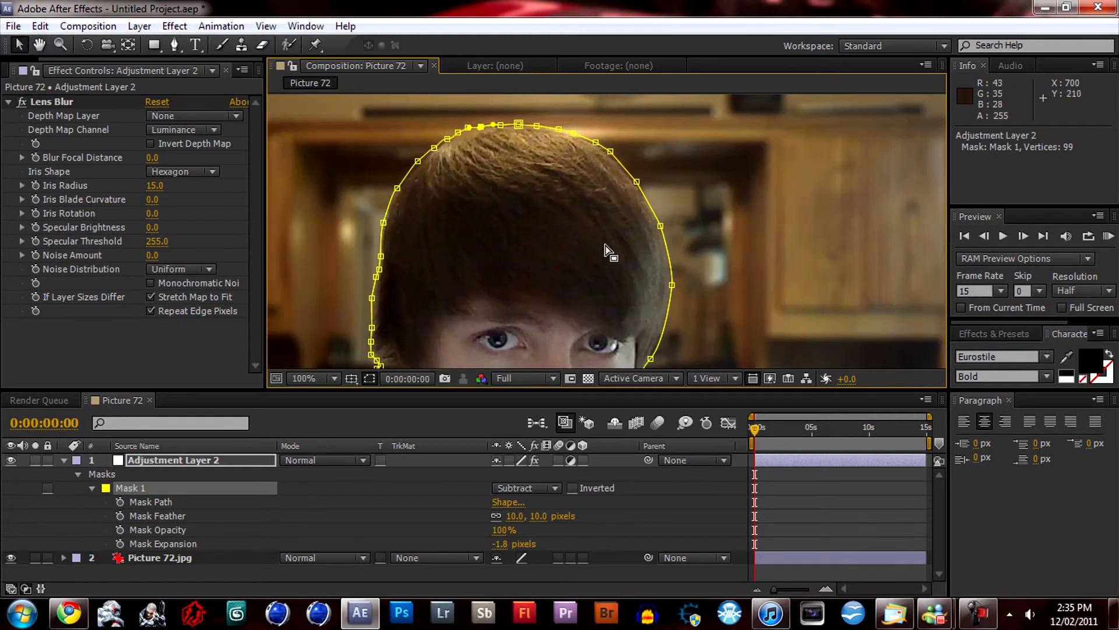
pyautogui.click(303, 378)
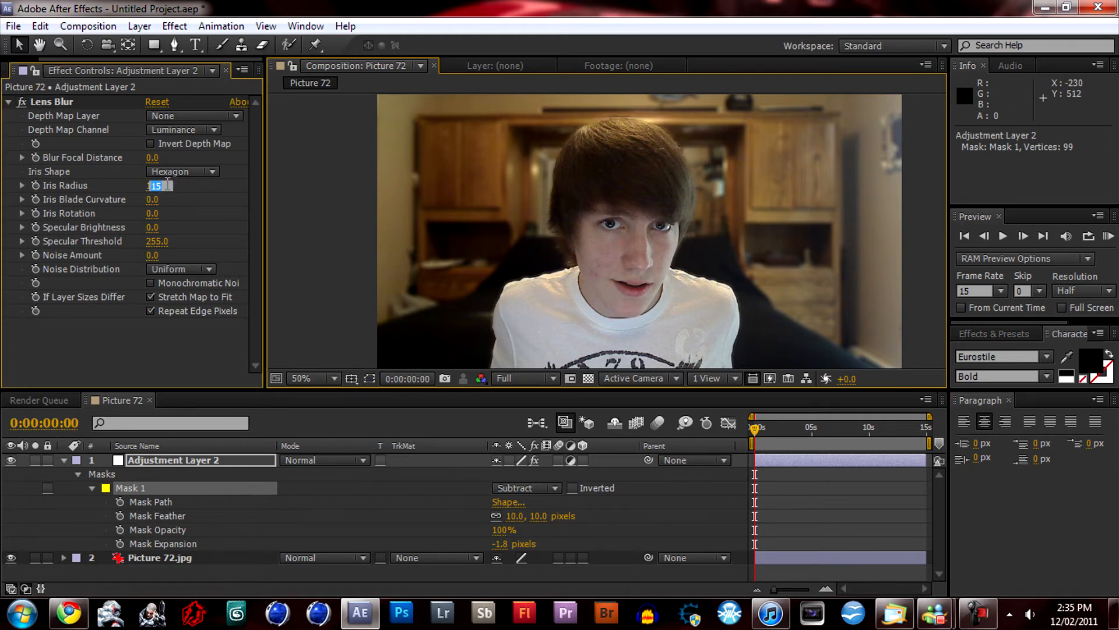
pyautogui.write('23')
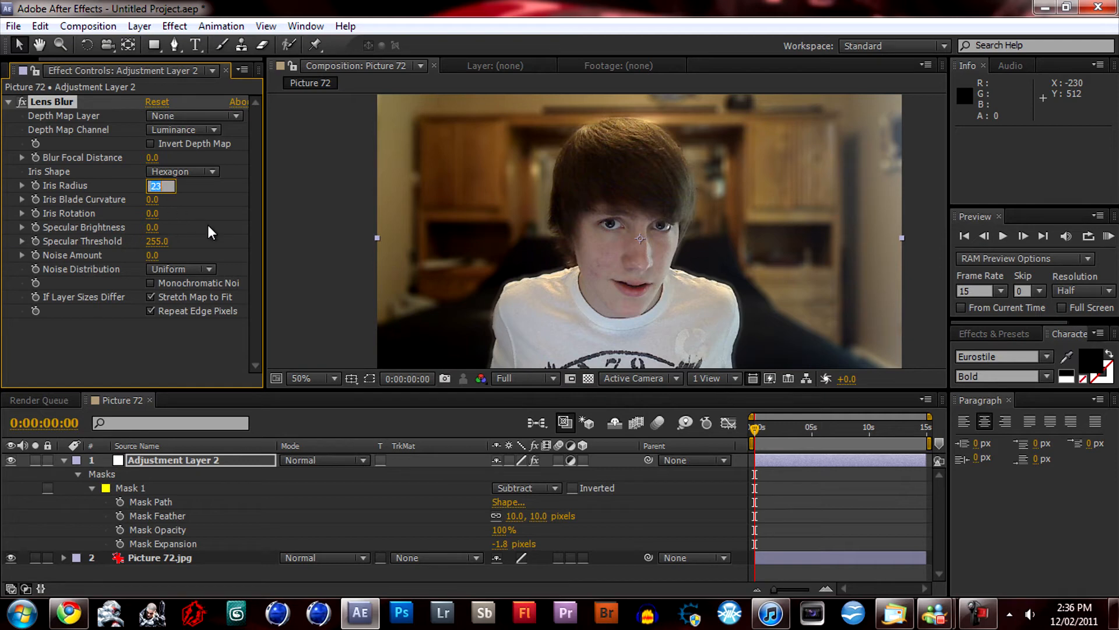
pyautogui.write('17.5')
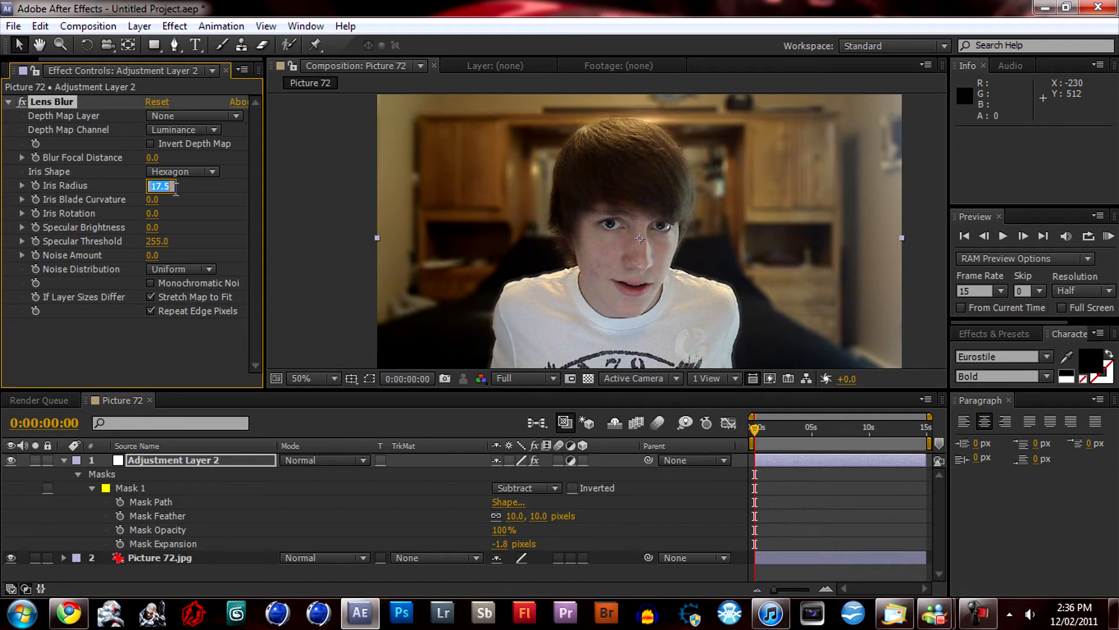
pyautogui.write('16,')
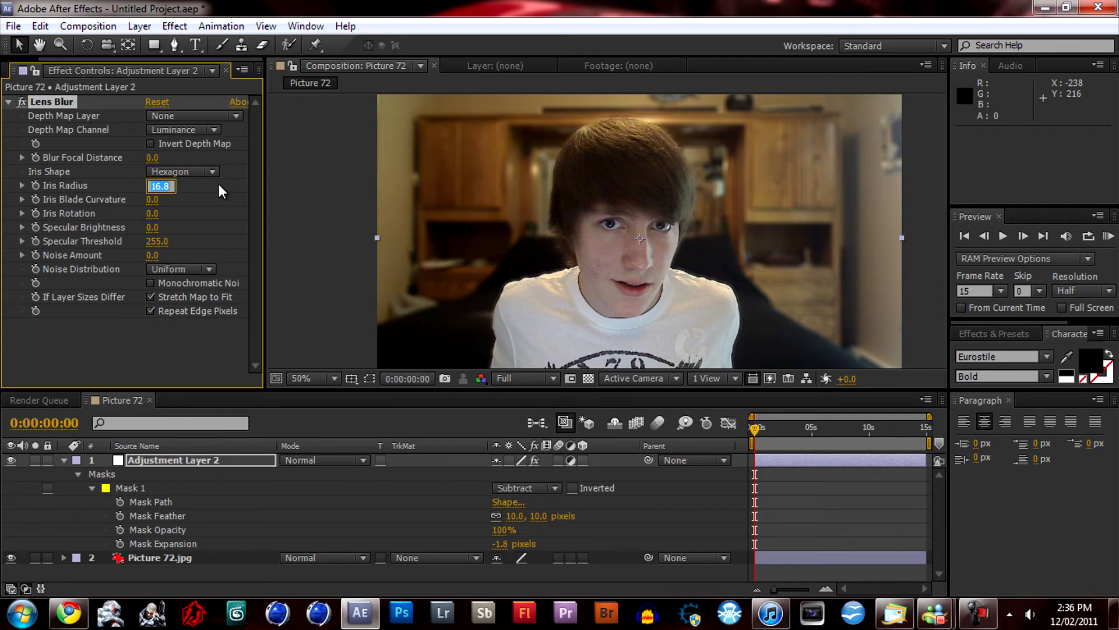
pyautogui.write('15.0')
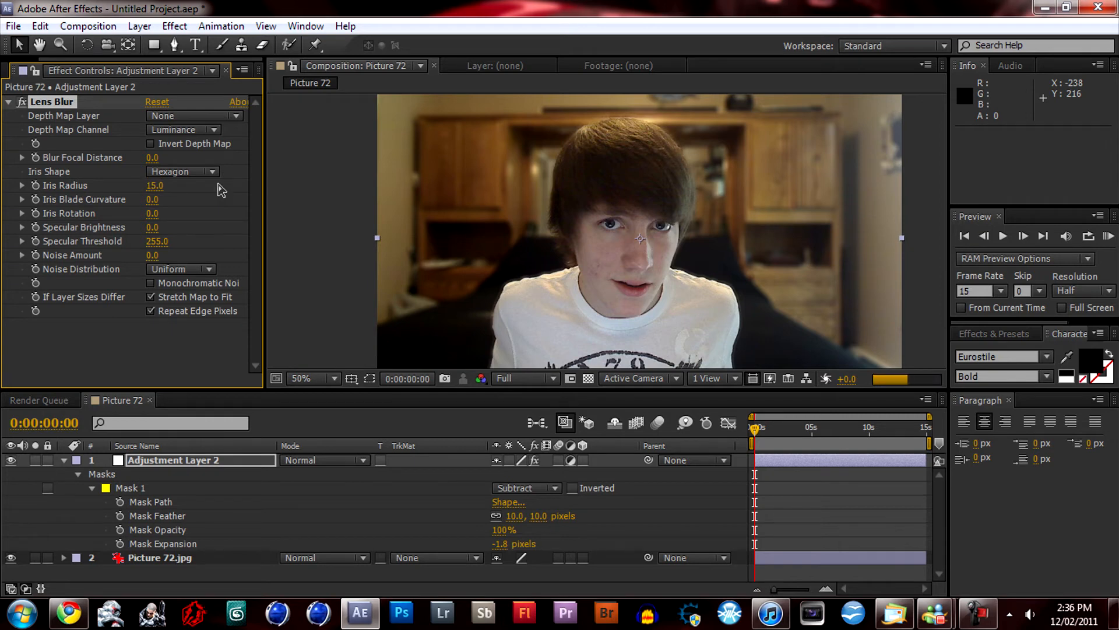
pyautogui.moveTo(420, 227)
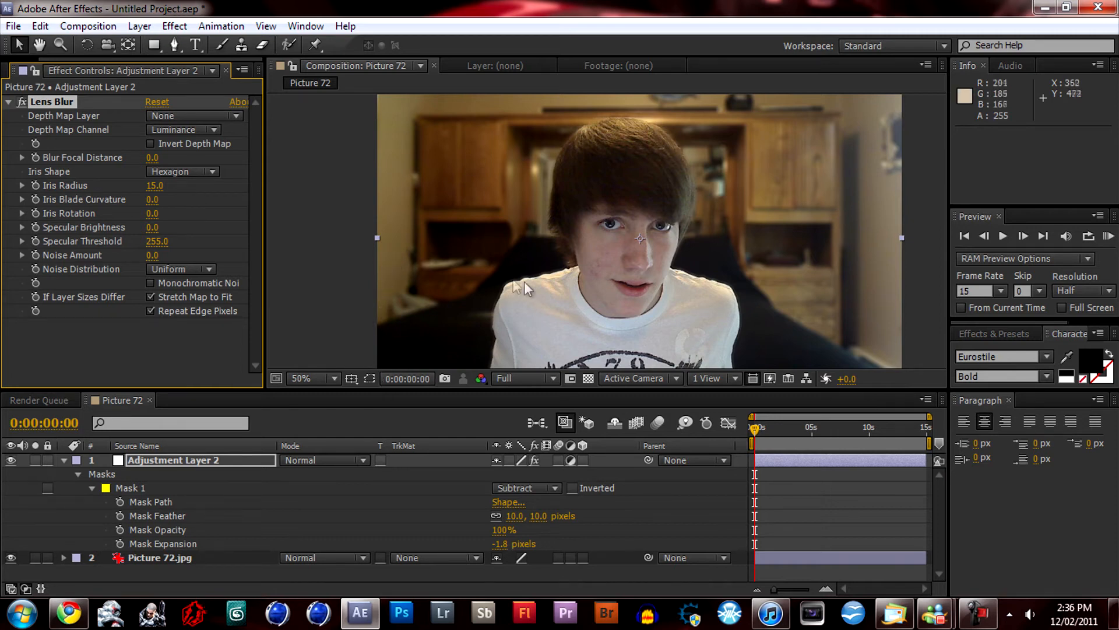
# - Browse the Layer and Effect menus, ending on the Composition menu
pyautogui.click(139, 25)
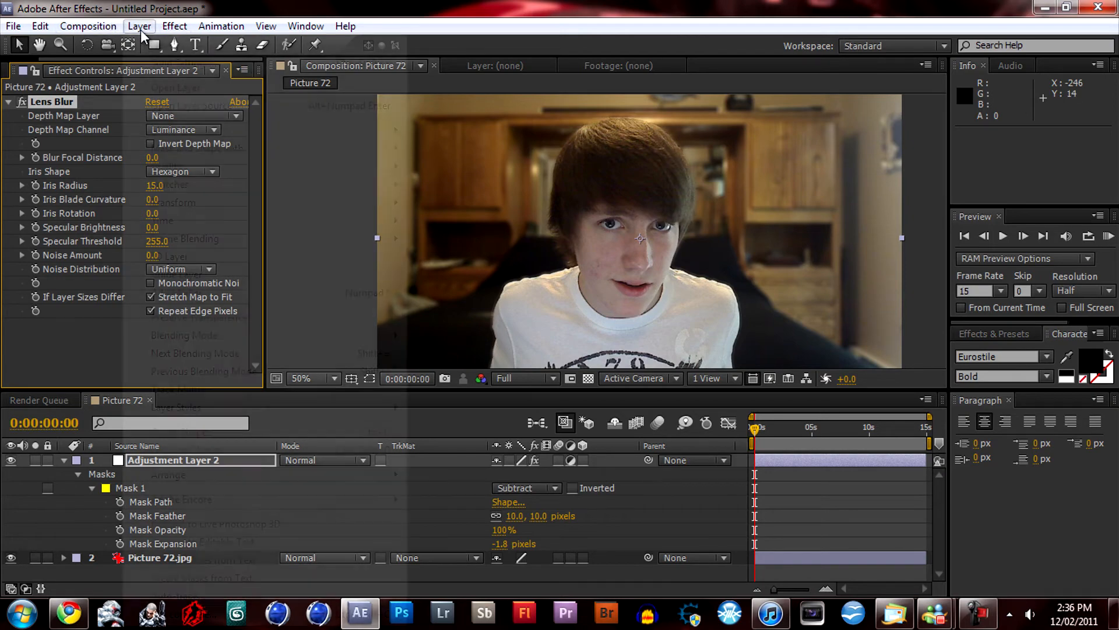
pyautogui.click(173, 26)
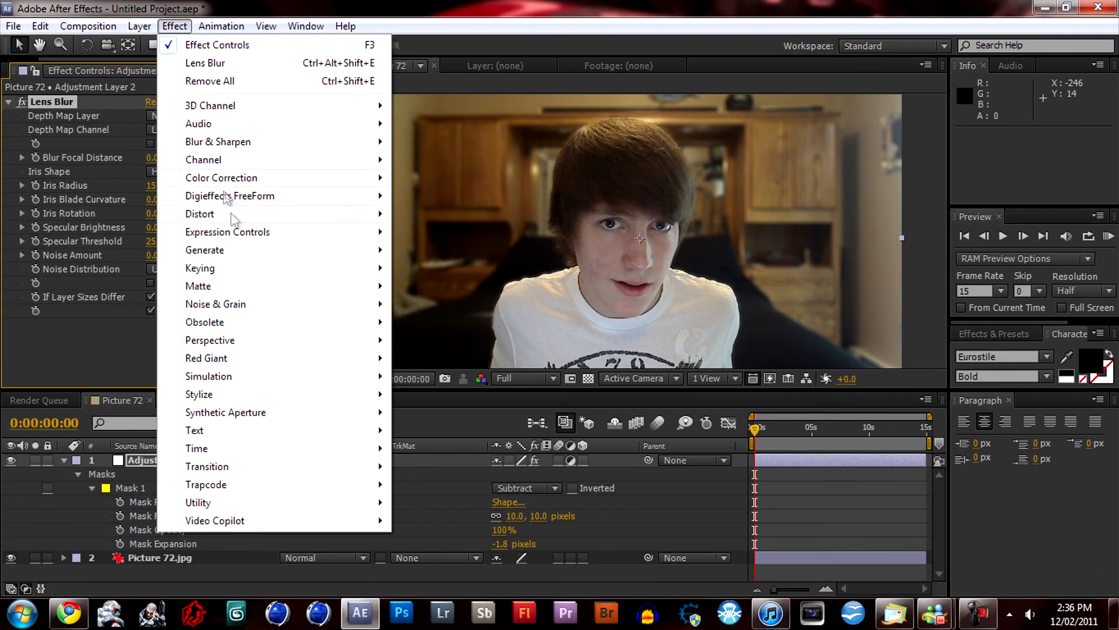
pyautogui.moveTo(229, 196)
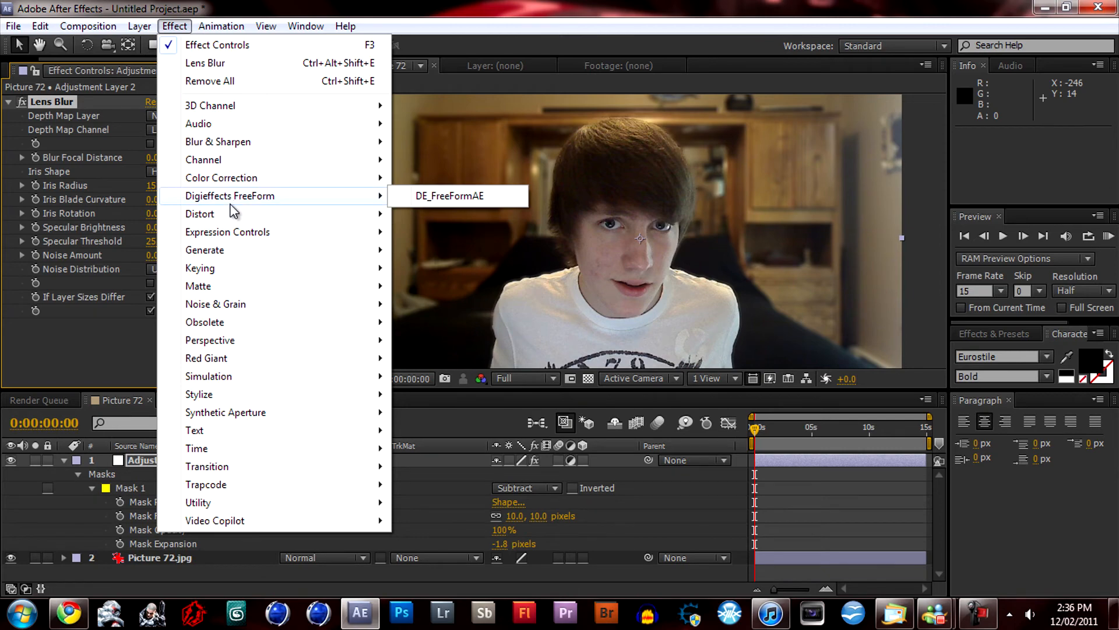
pyautogui.click(88, 26)
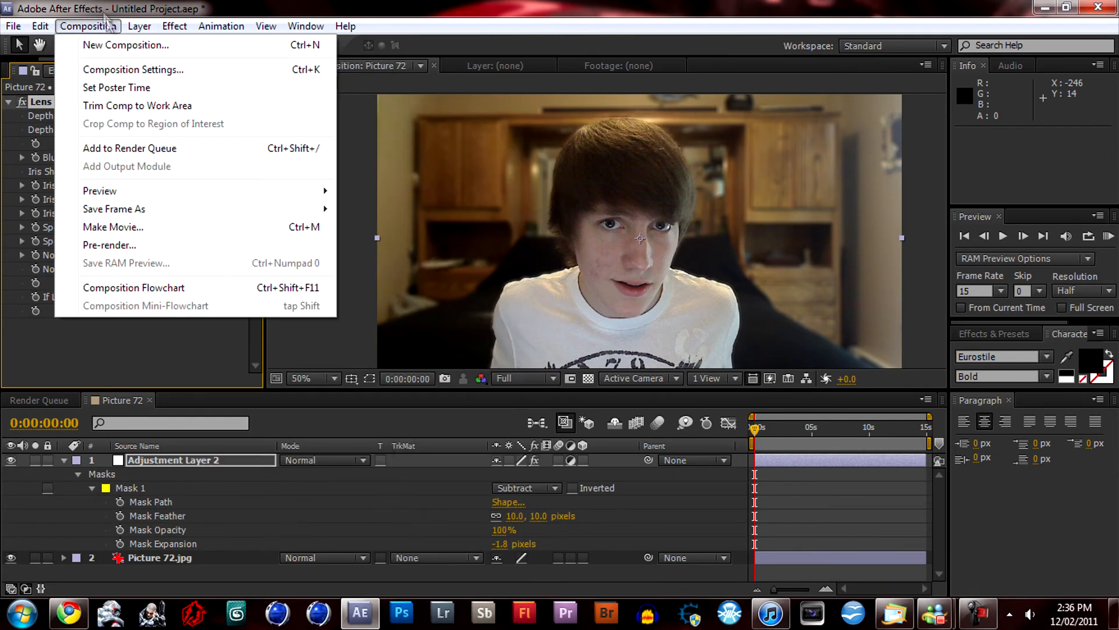
# - Save the current frame as a file, accepting the default render settings
pyautogui.click(129, 148)
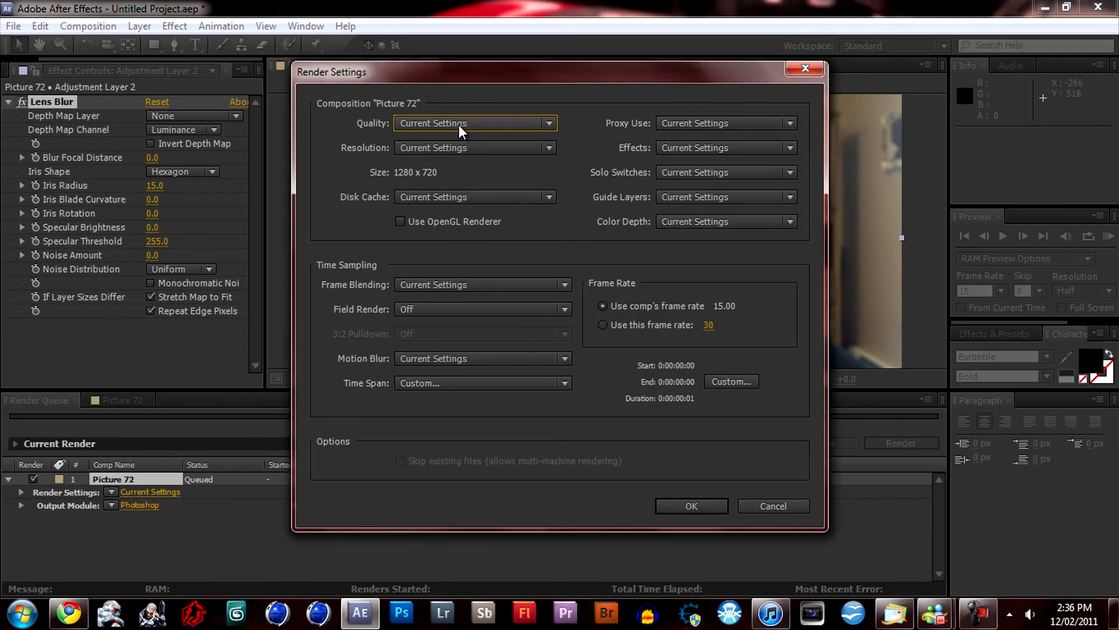
pyautogui.click(475, 147)
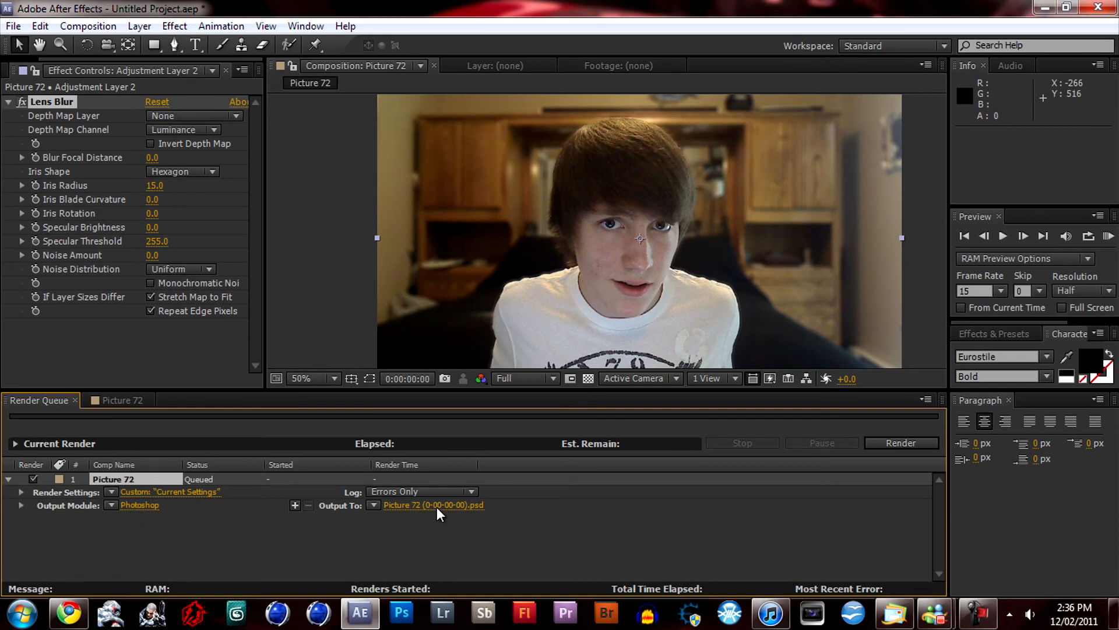
# - Point the PSD output to a newly created Desktop folder, Alex 2
pyautogui.click(433, 505)
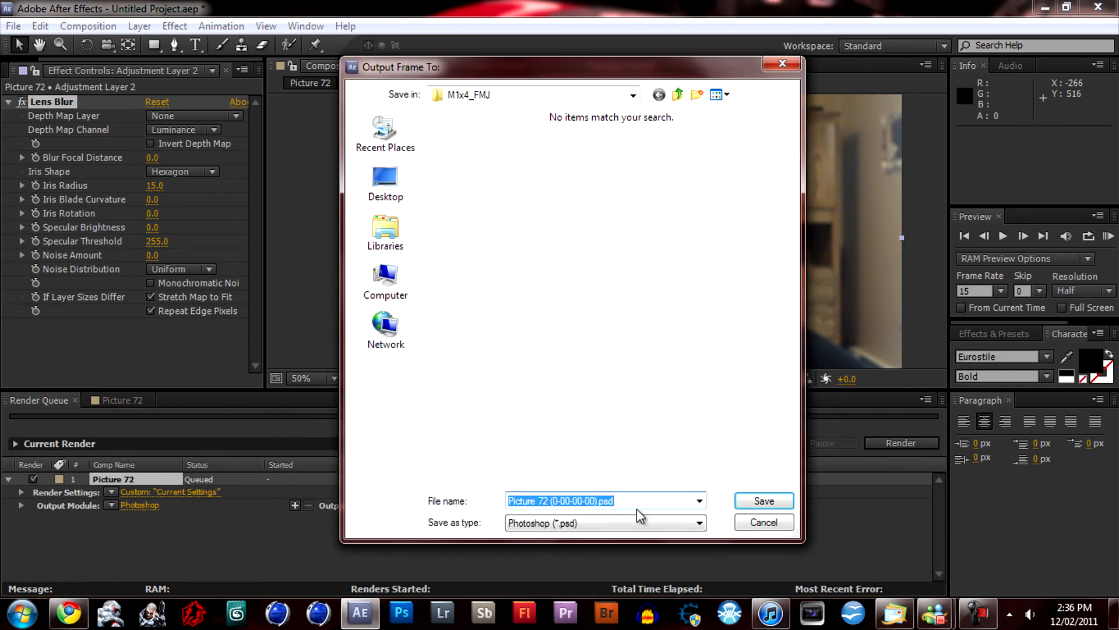
pyautogui.moveTo(638, 436)
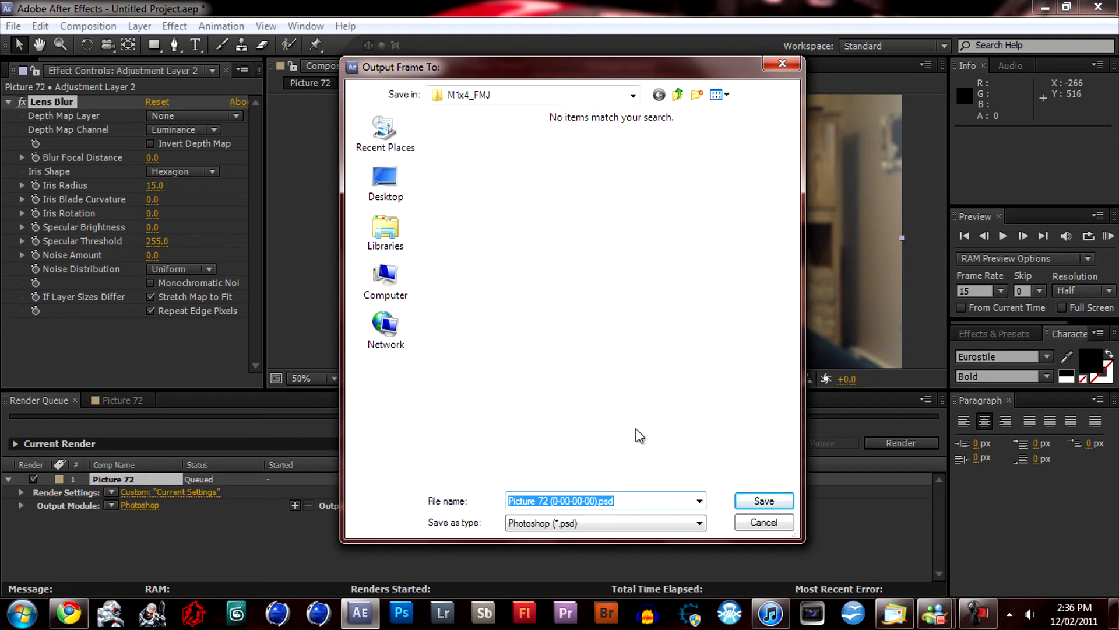
pyautogui.click(384, 182)
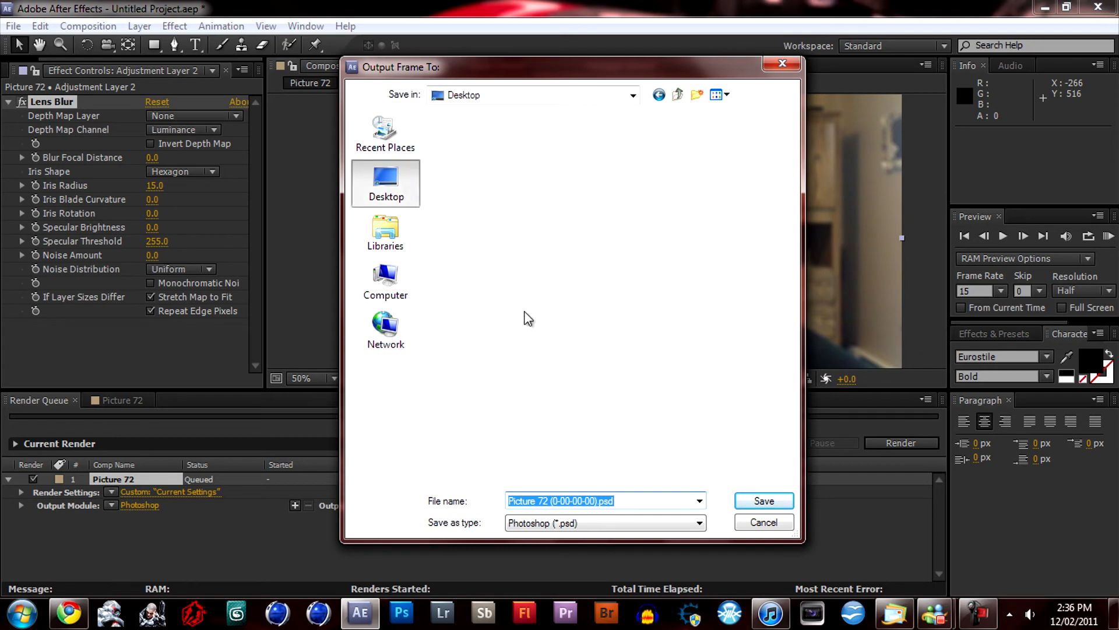
pyautogui.click(464, 301)
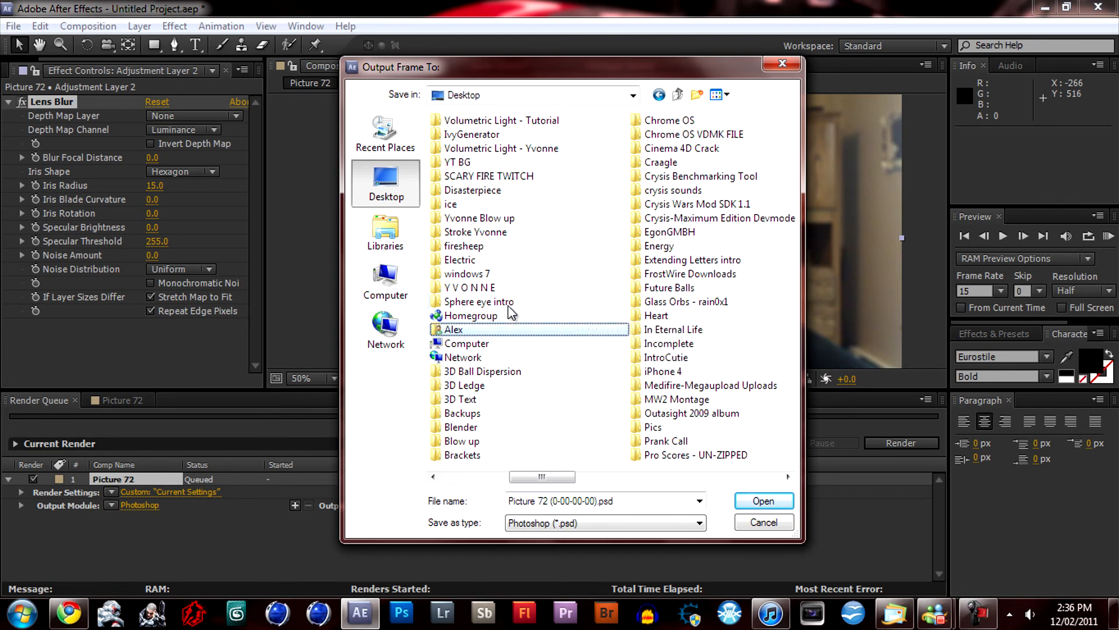
pyautogui.rightClick(596, 462)
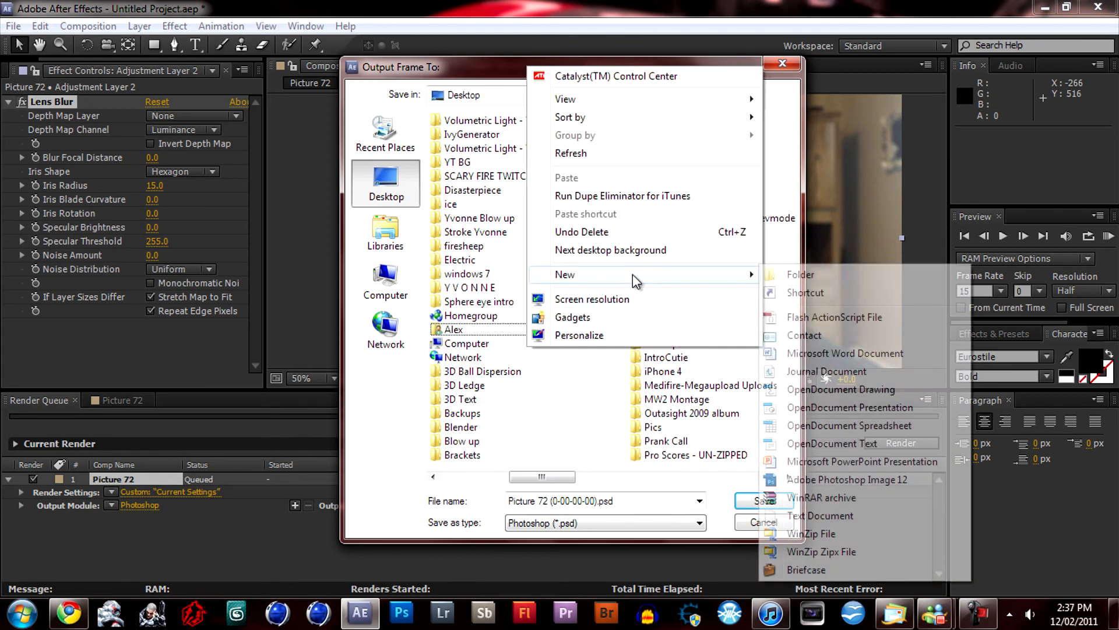
pyautogui.click(800, 274)
pyautogui.write('Alex 2')
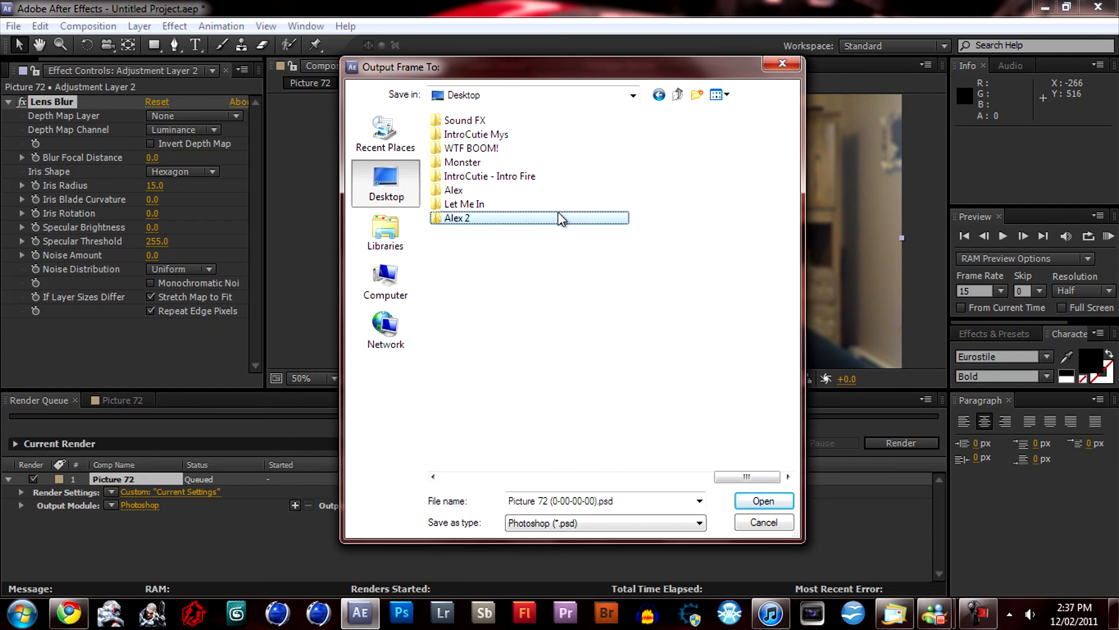
pyautogui.doubleClick(457, 218)
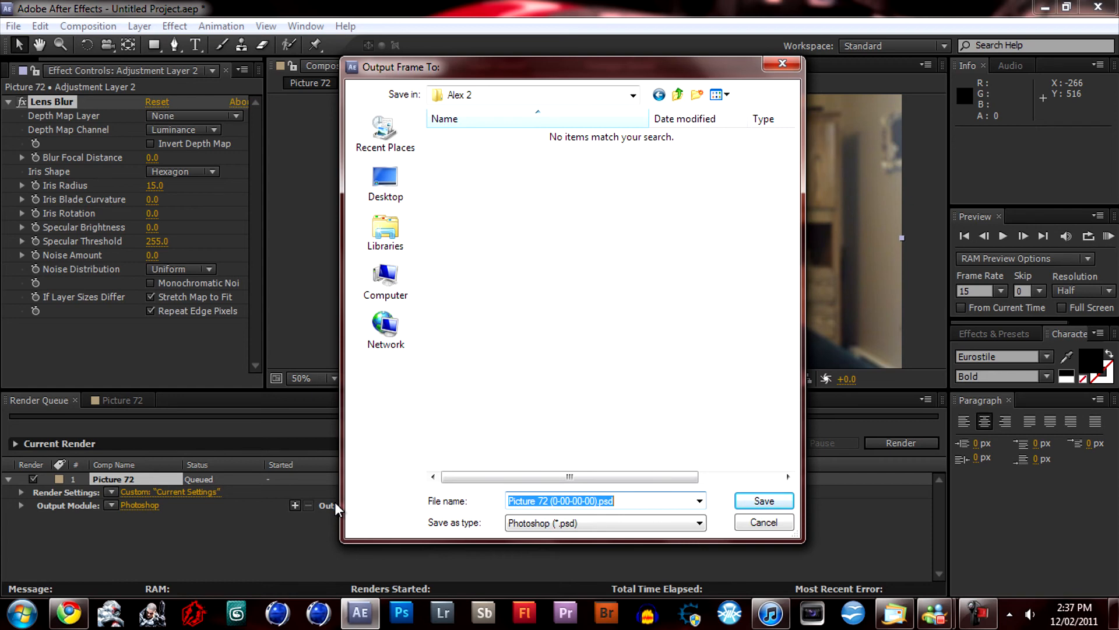
pyautogui.moveTo(516, 442)
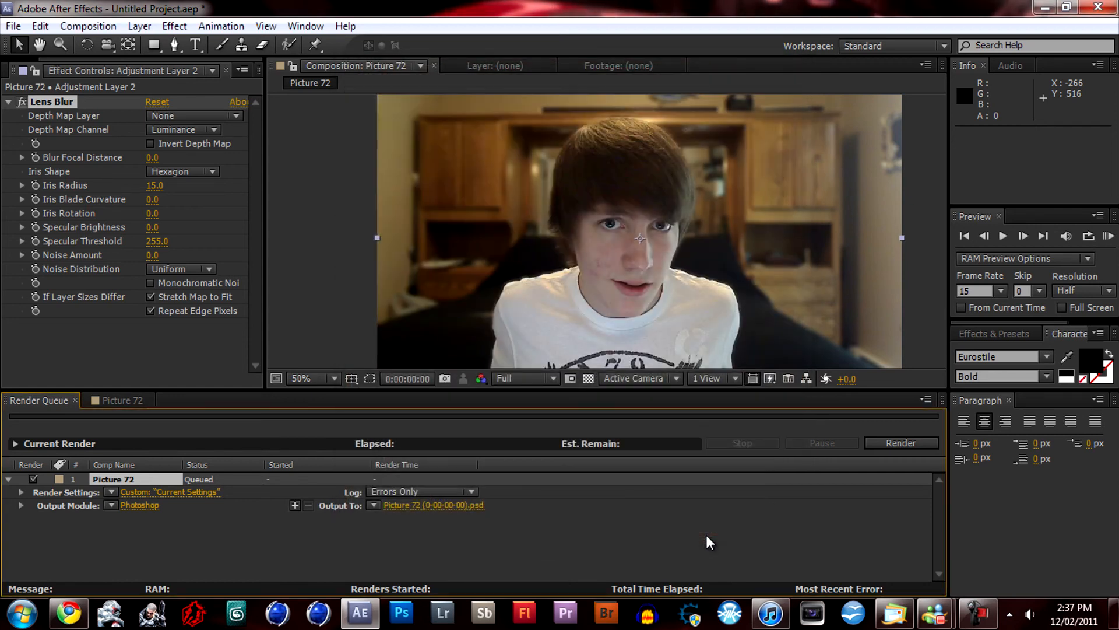
# - Render the PSD still, then reveal the Picture 72 composition in the project
pyautogui.click(900, 442)
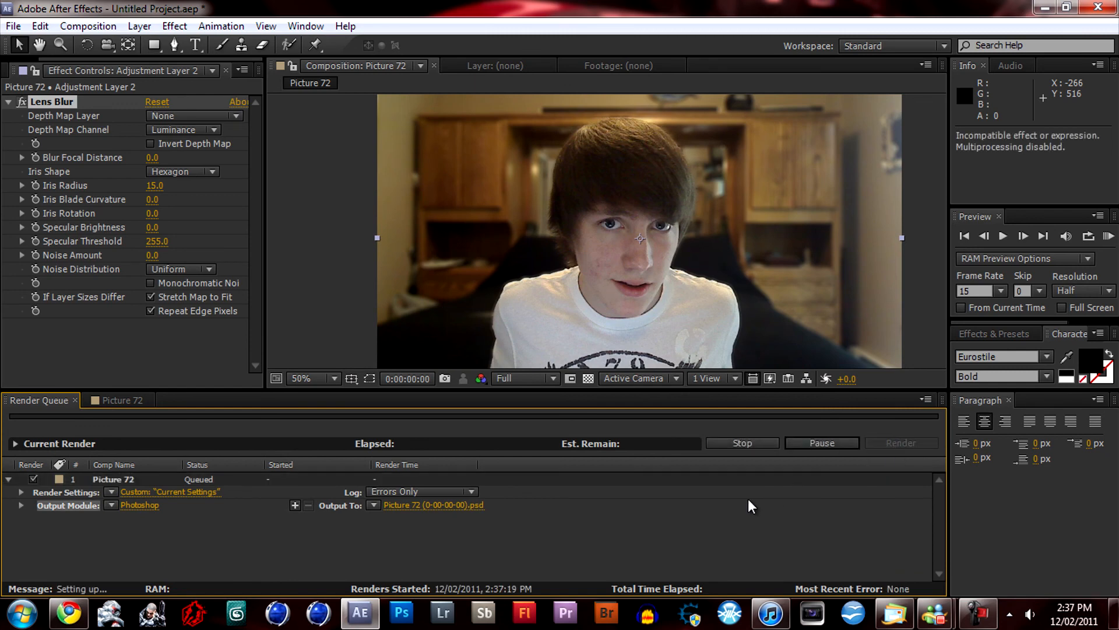
pyautogui.click(900, 442)
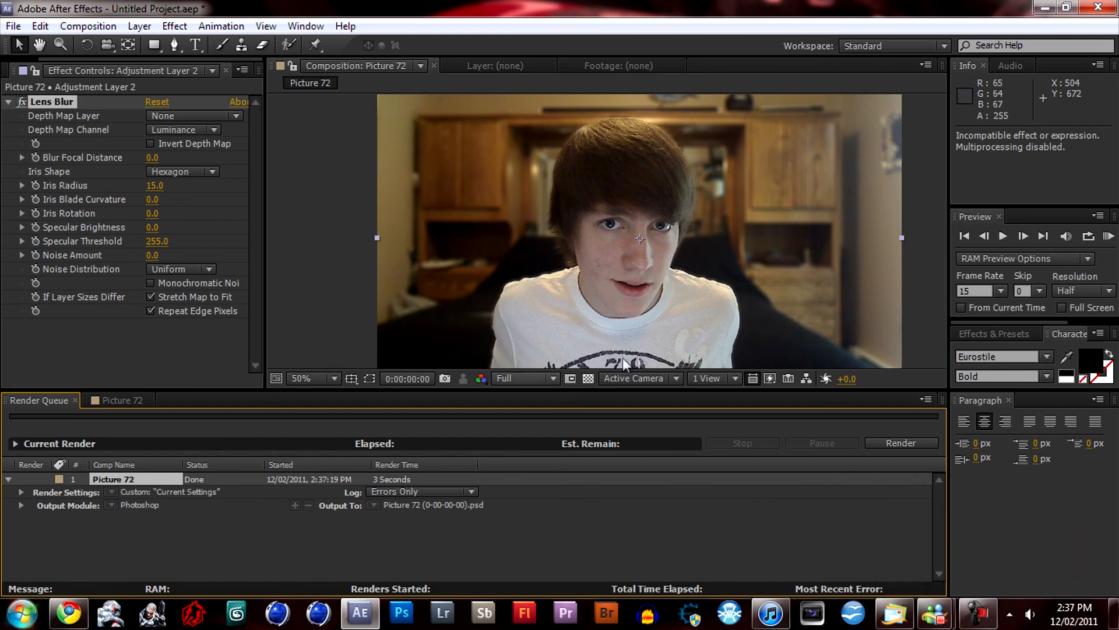
pyautogui.moveTo(414, 512)
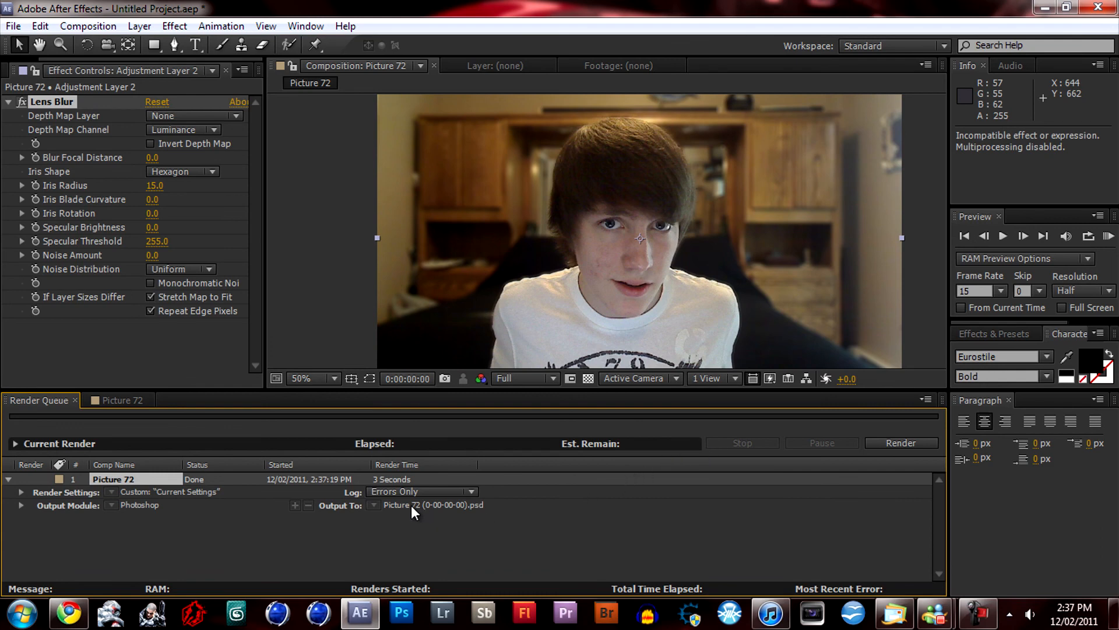
pyautogui.rightClick(115, 479)
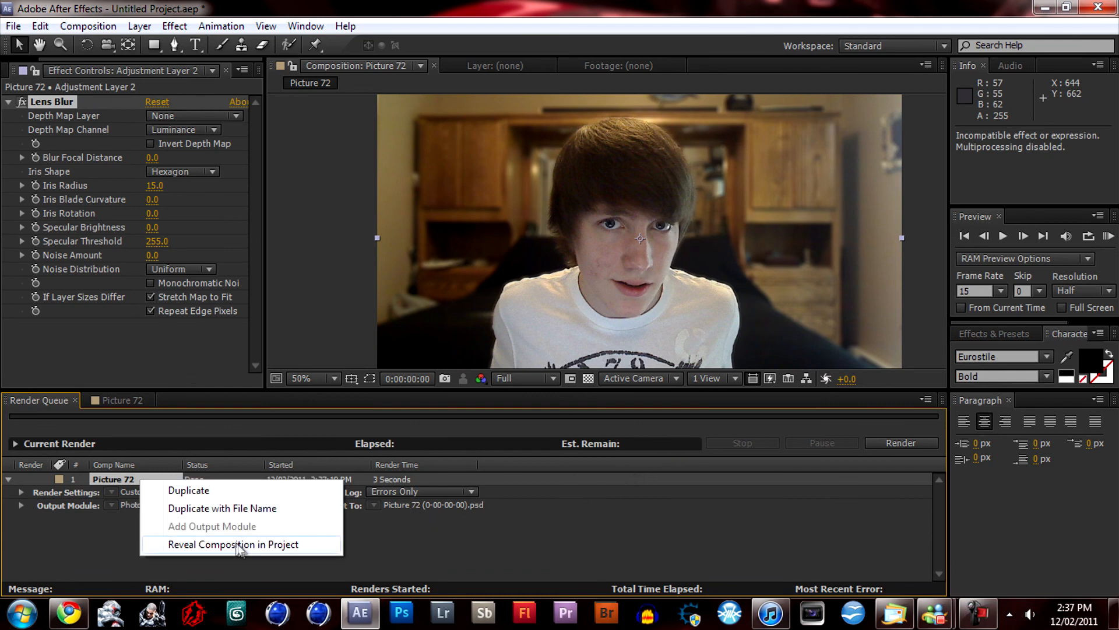
pyautogui.click(232, 543)
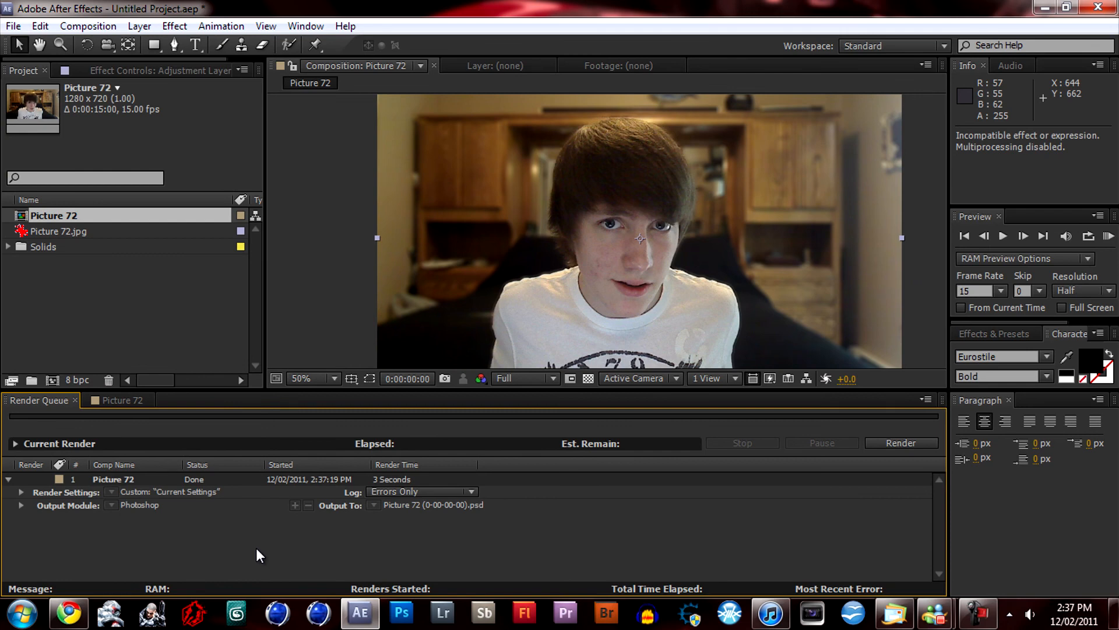